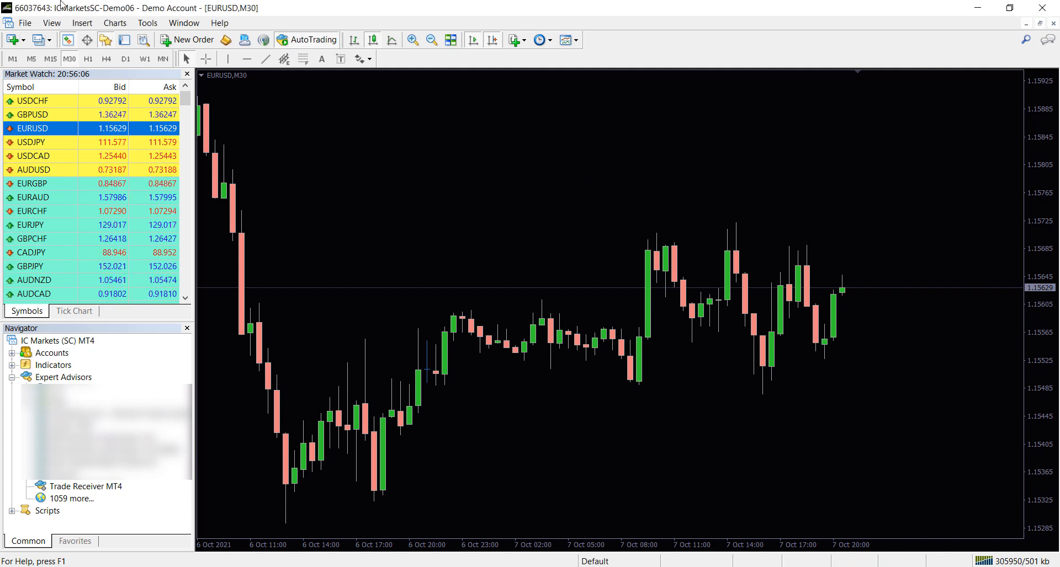
mouse_move(85, 155)
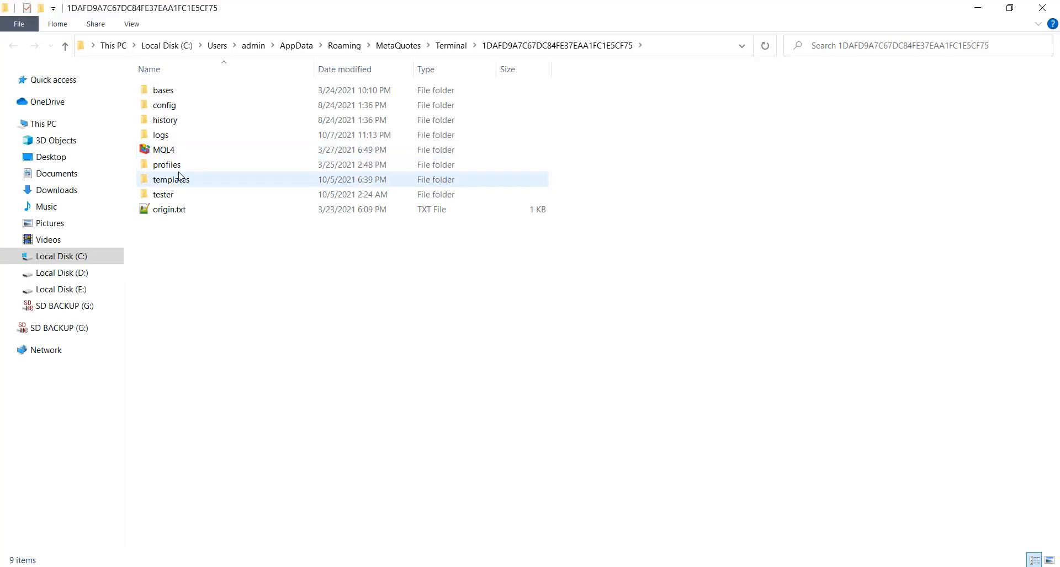
- Browse into the MQL4 folder and then its Experts subfolder
double_click(164, 149)
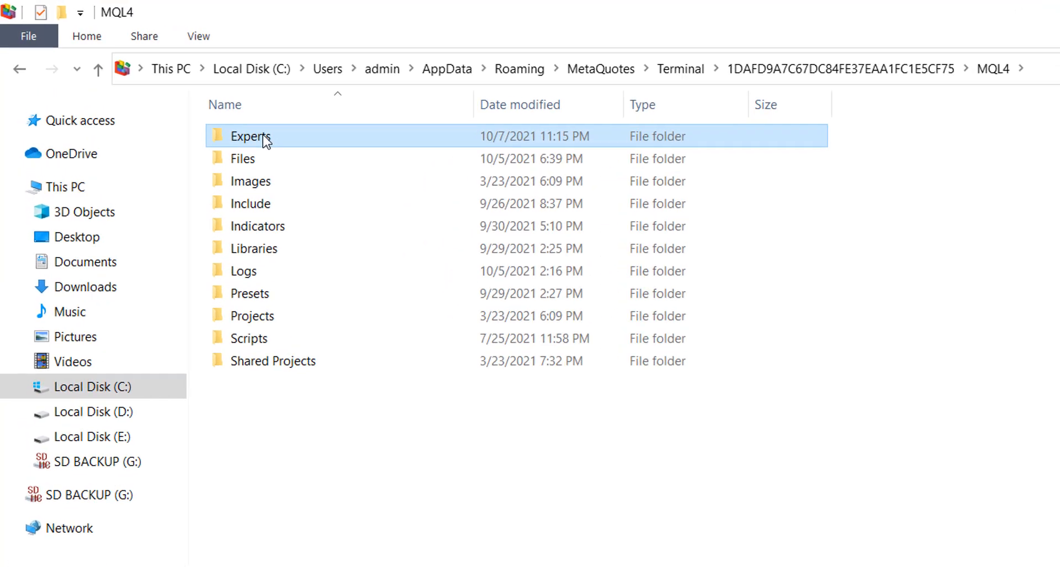
double_click(249, 136)
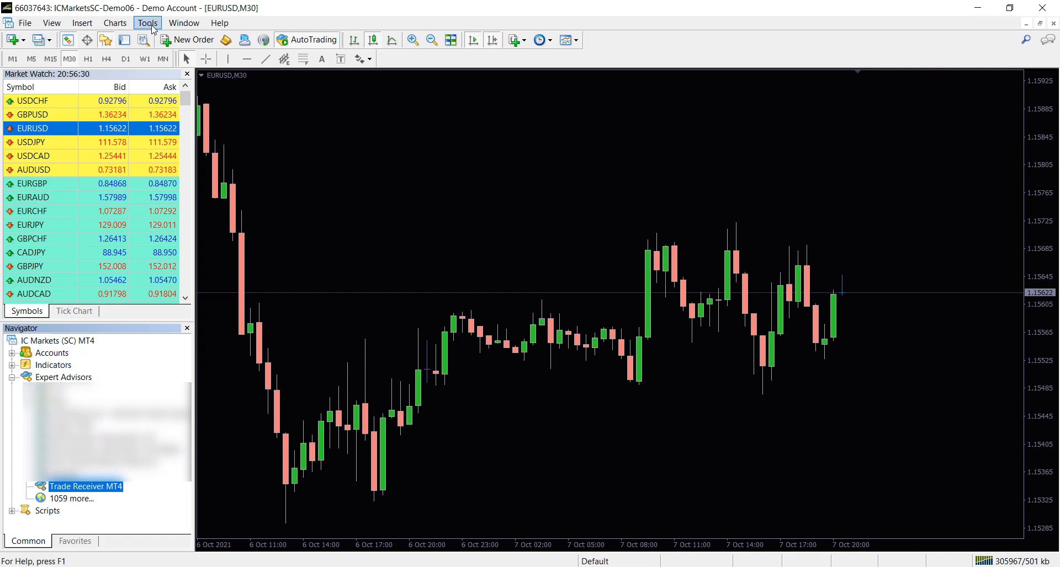
- Enable automated trading, DLL imports and autofxpro WebRequest URLs, and attach Trade Receiver MT4 to EURUSD
left_click(149, 23)
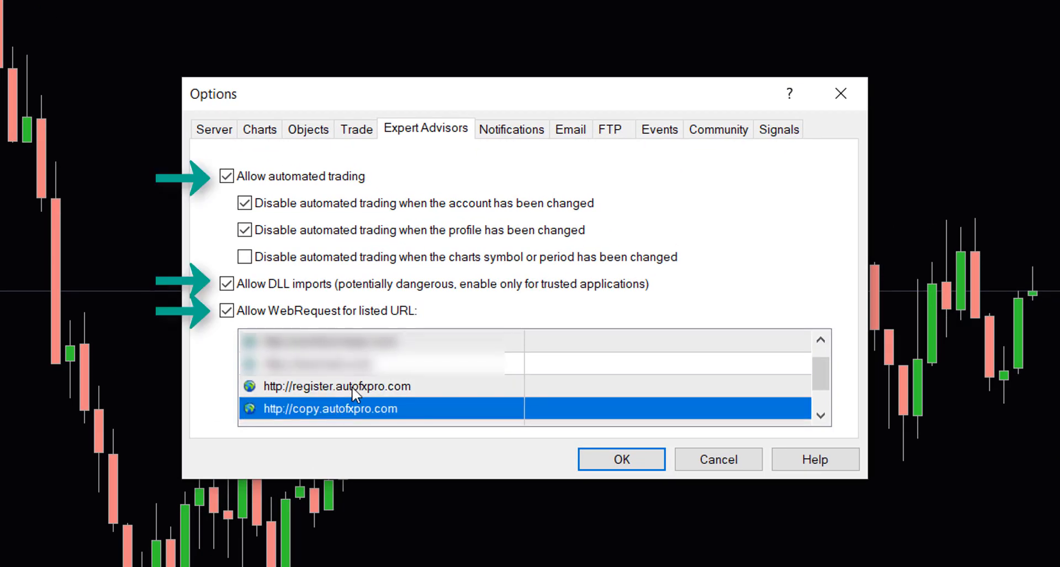
mouse_move(483, 395)
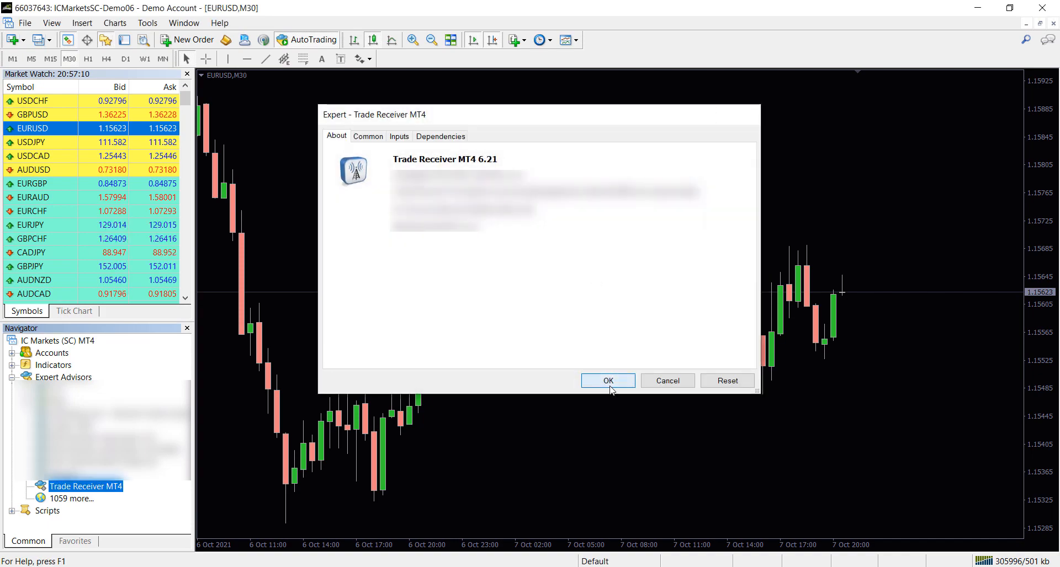
left_click(607, 381)
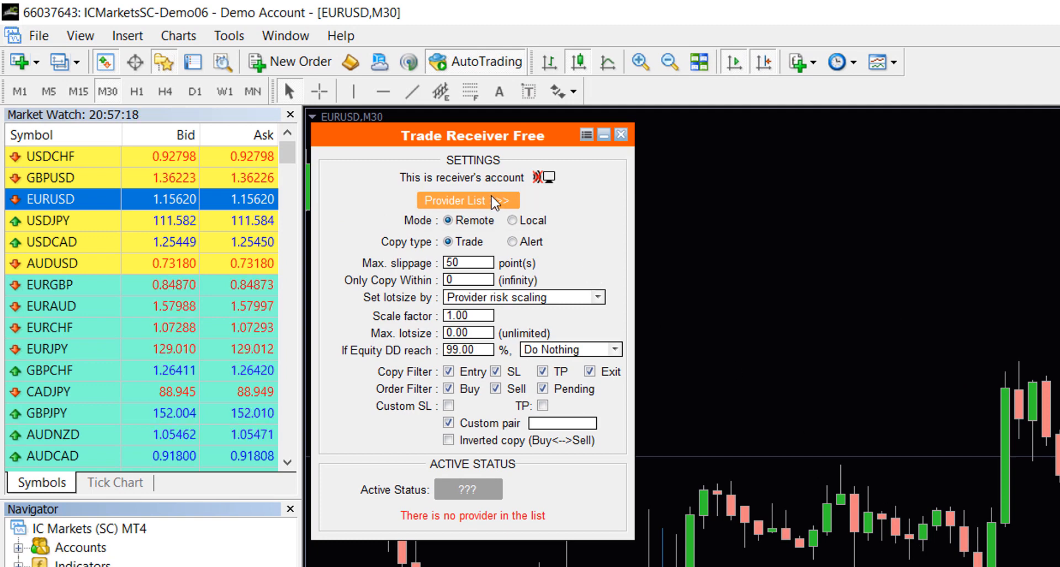
- Add provider account 118 in the Trade Receiver provider list and save it
left_click(468, 199)
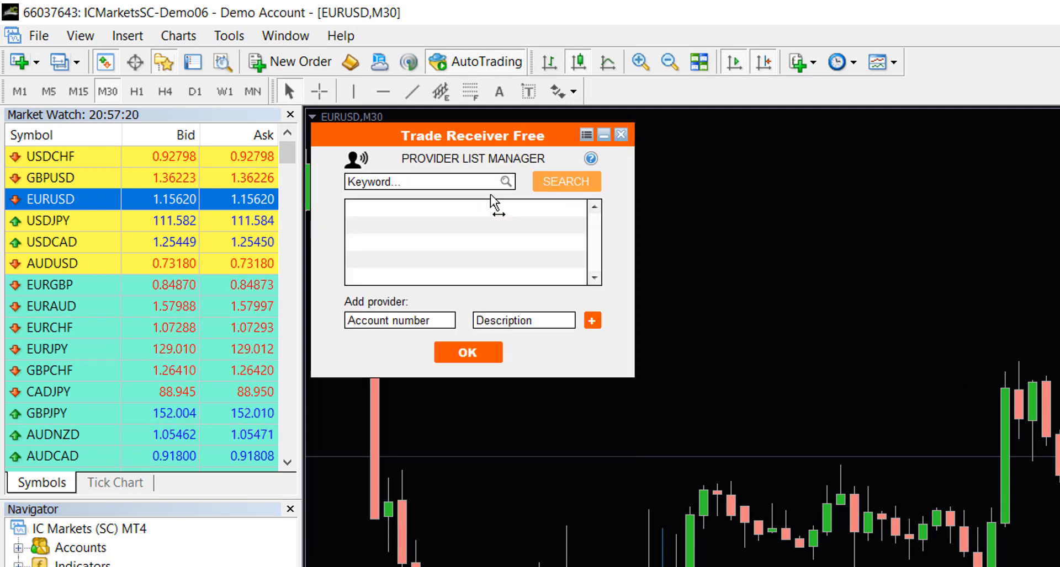
left_click(400, 320)
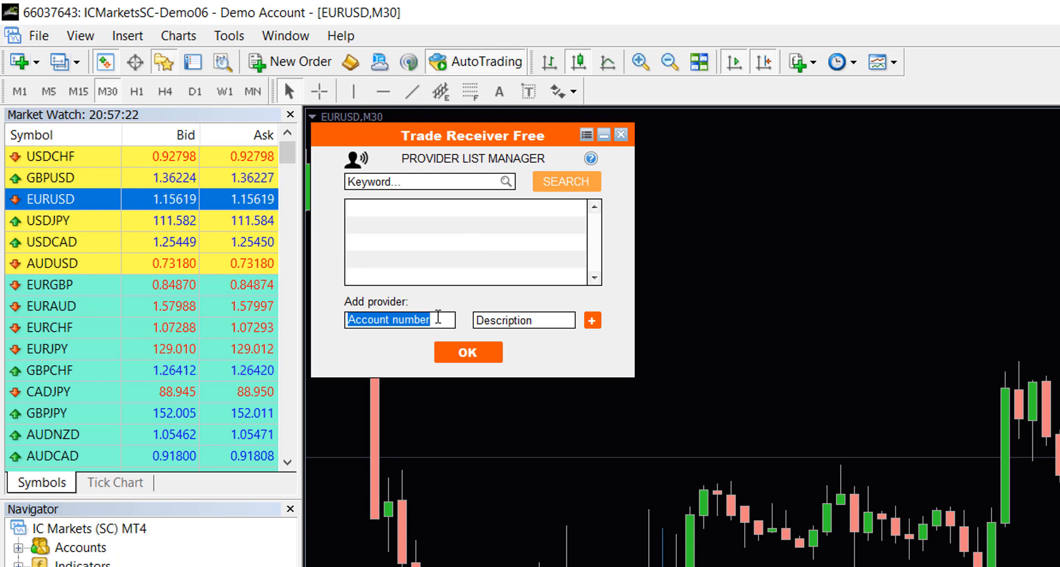
type("11862052")
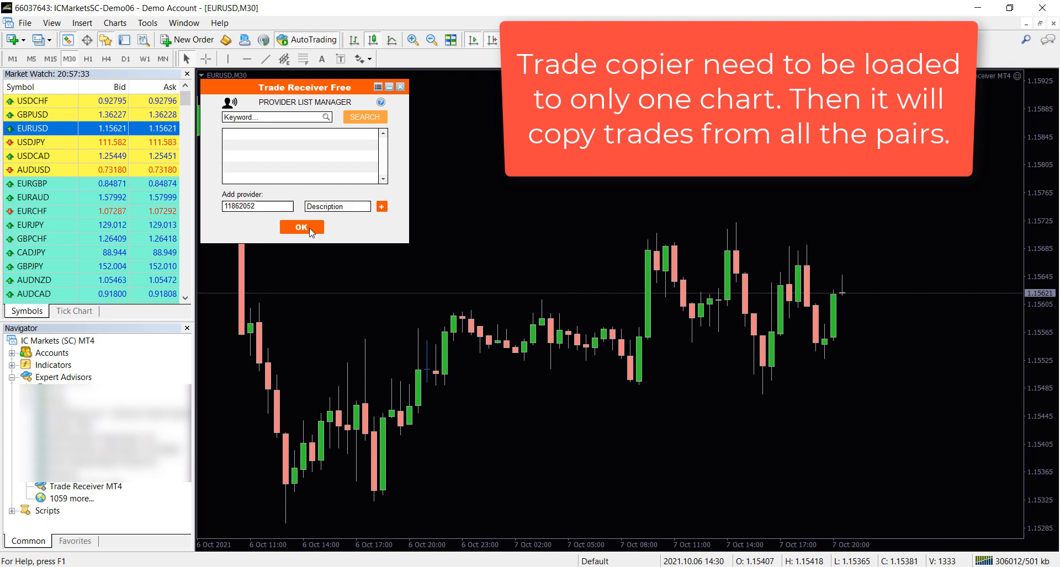
left_click(301, 226)
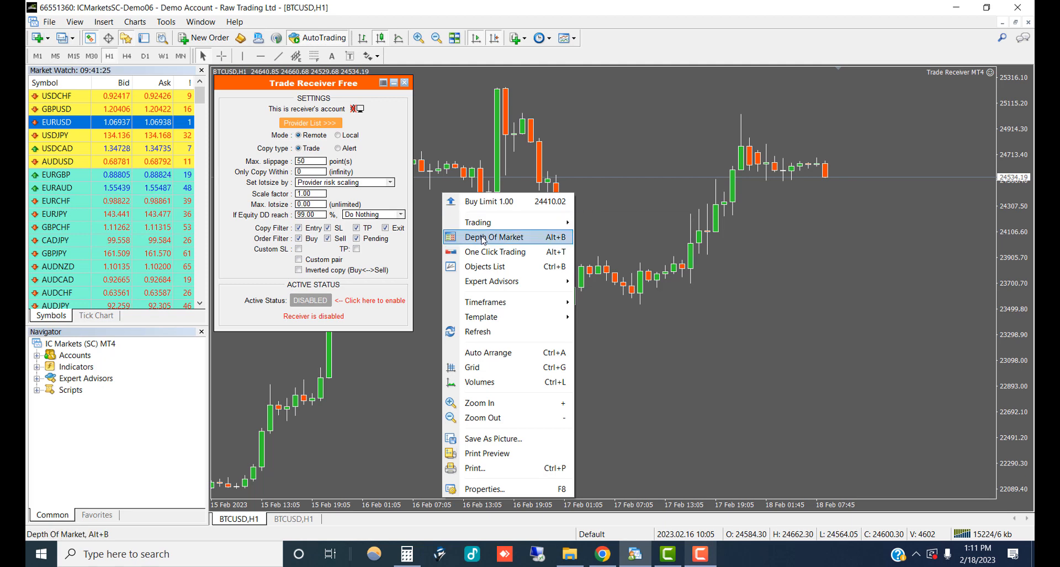
mouse_move(508, 281)
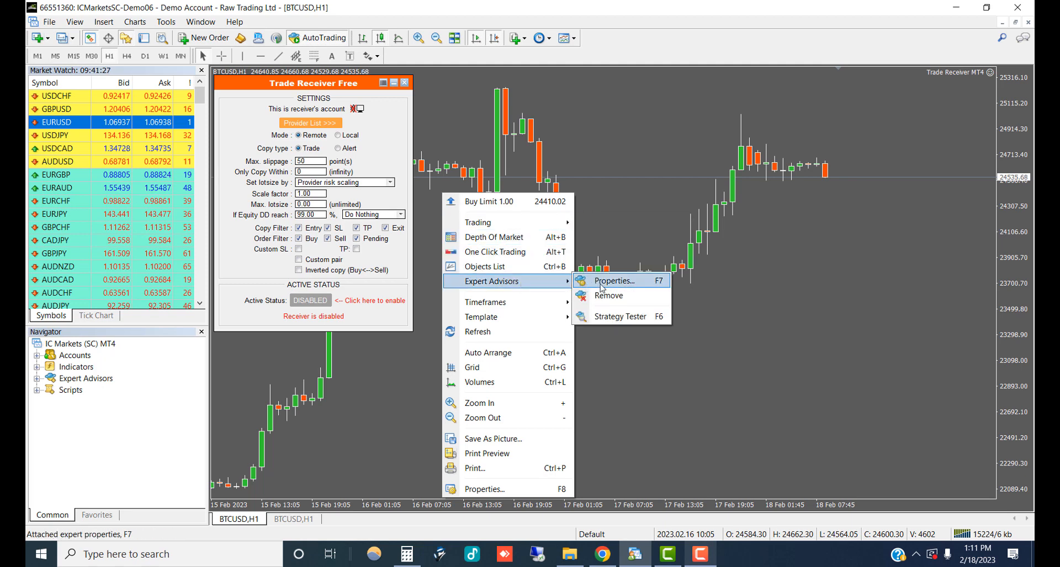
- Set equity drawdown threshold 35% with action Close All Trades & Stop Copying, and apply
left_click(614, 280)
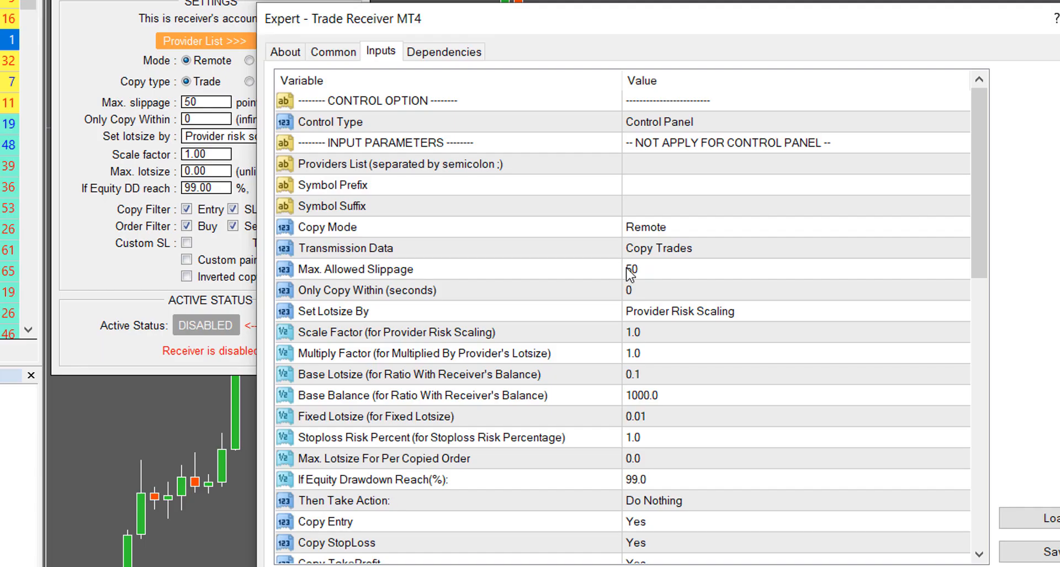
scroll("down", 3)
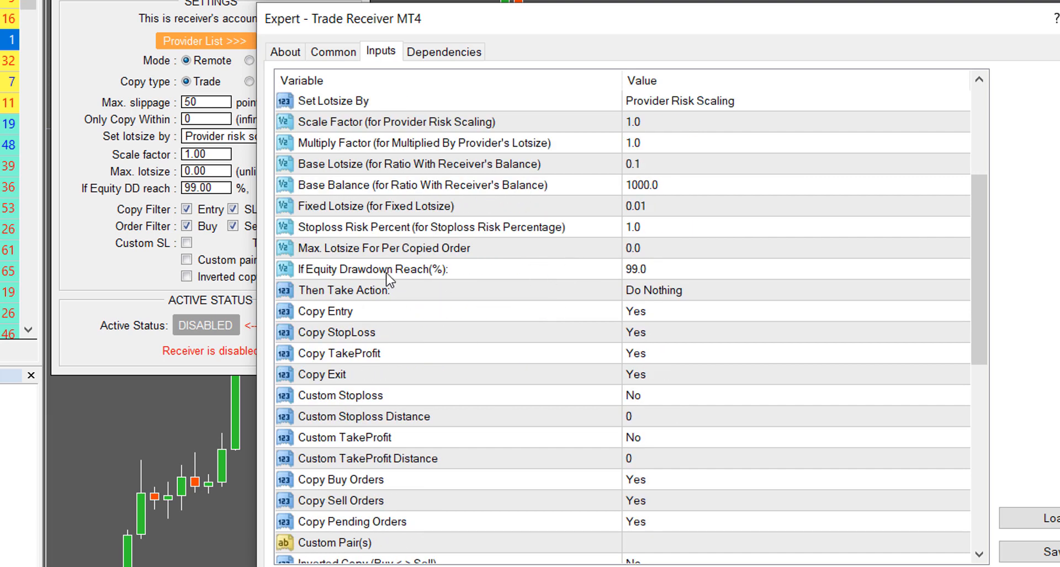
left_click(386, 269)
type("35")
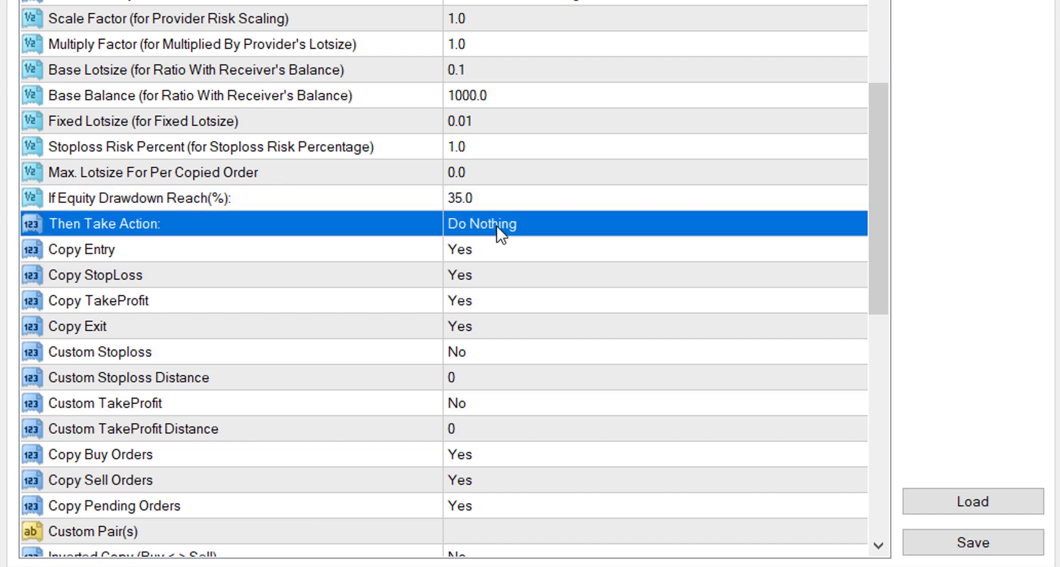
left_click(652, 224)
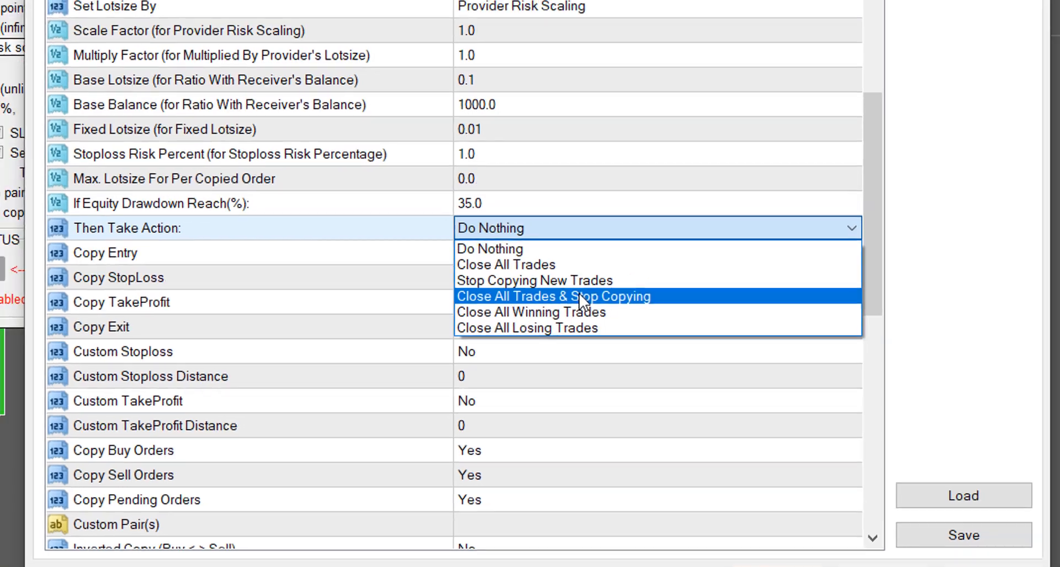
left_click(552, 296)
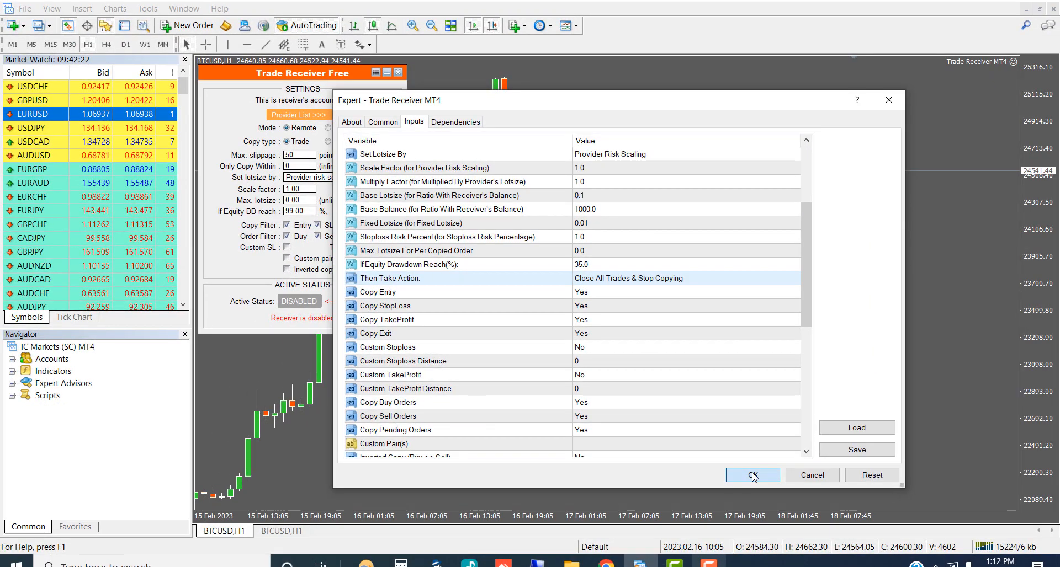
left_click(753, 474)
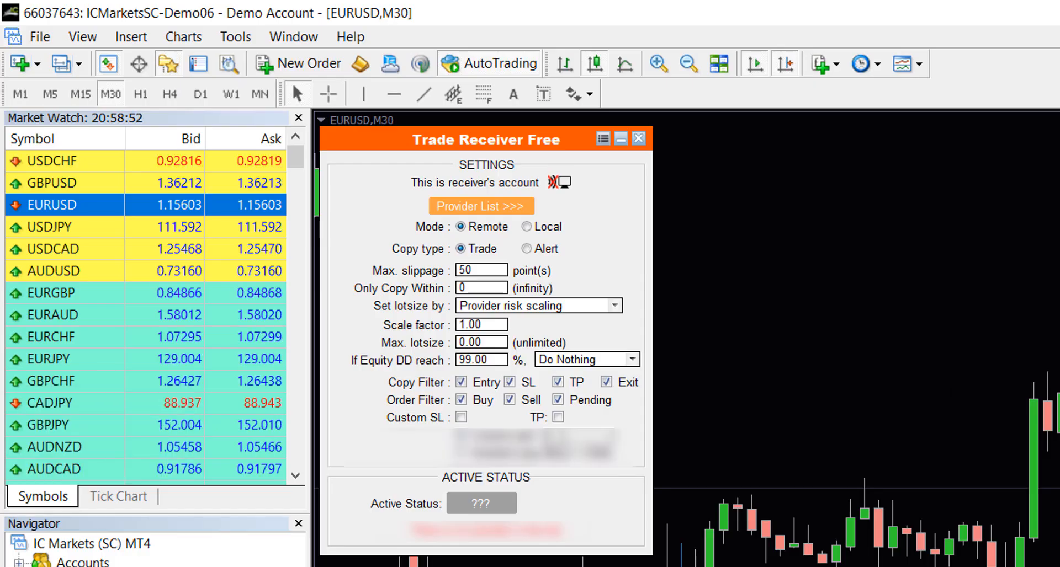